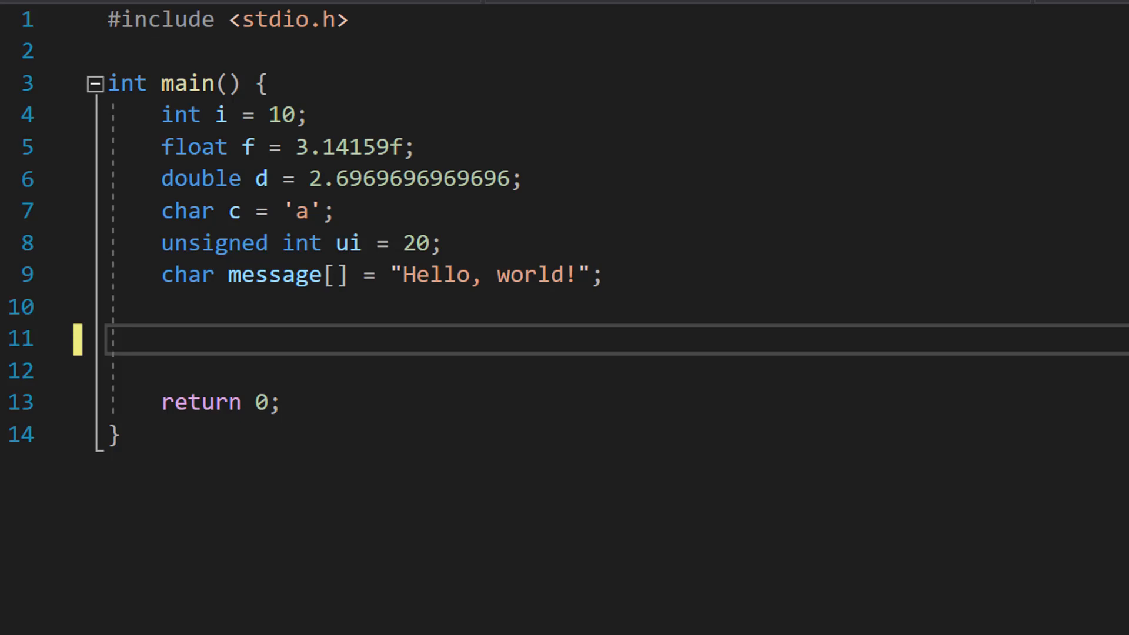
{"action": "mouse_move", "coordinate": [566, 485]}
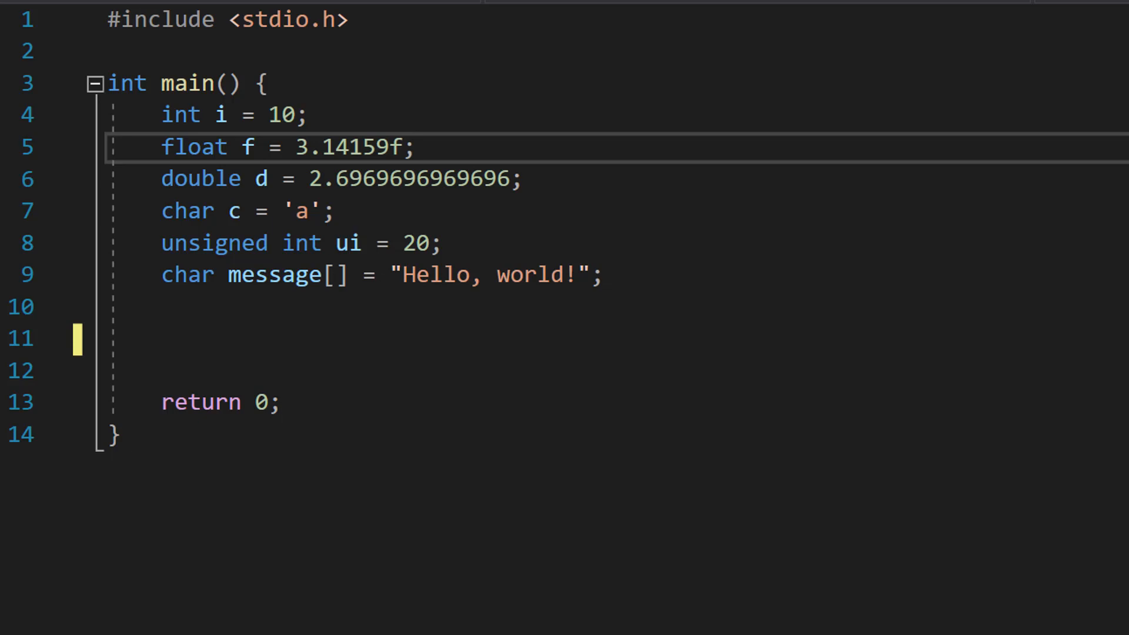
Add printf("int: %d\n", i); after the variable declarations in main.
{"action": "left_click", "coordinate": [416, 147]}
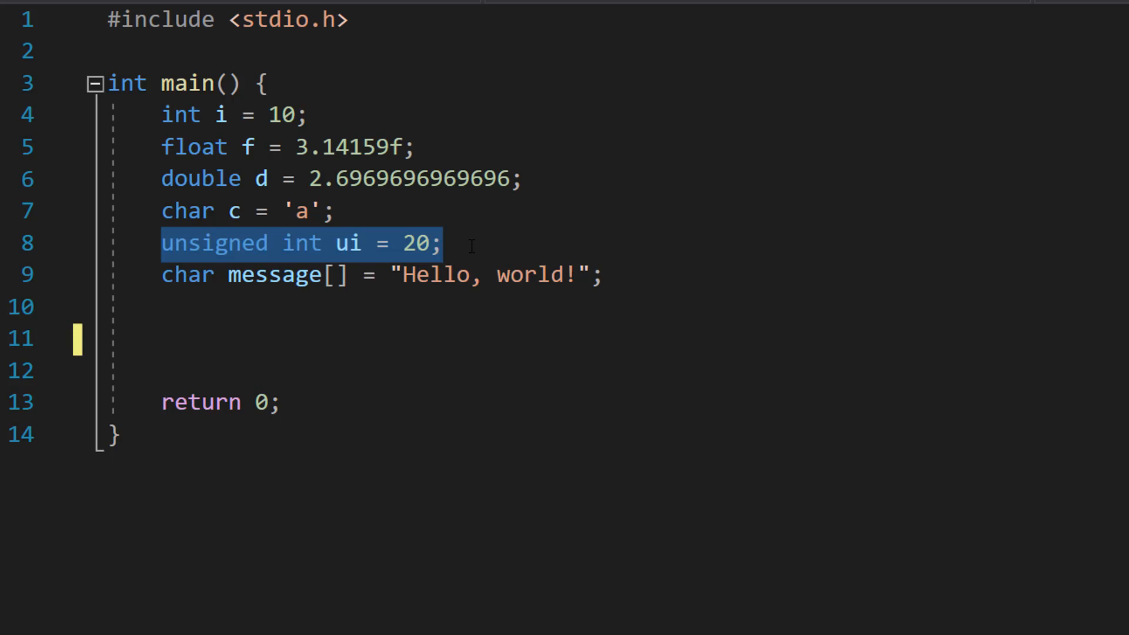
{"action": "double_click", "coordinate": [186, 274]}
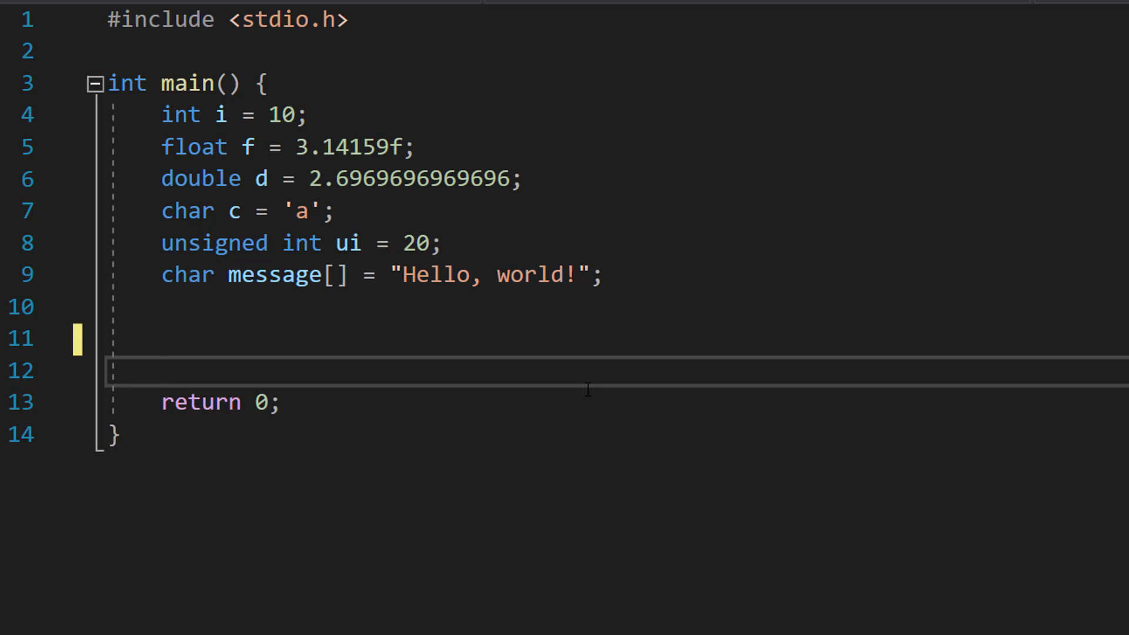
{"action": "type", "text": "printf(\"int: %d\\n\", i);"}
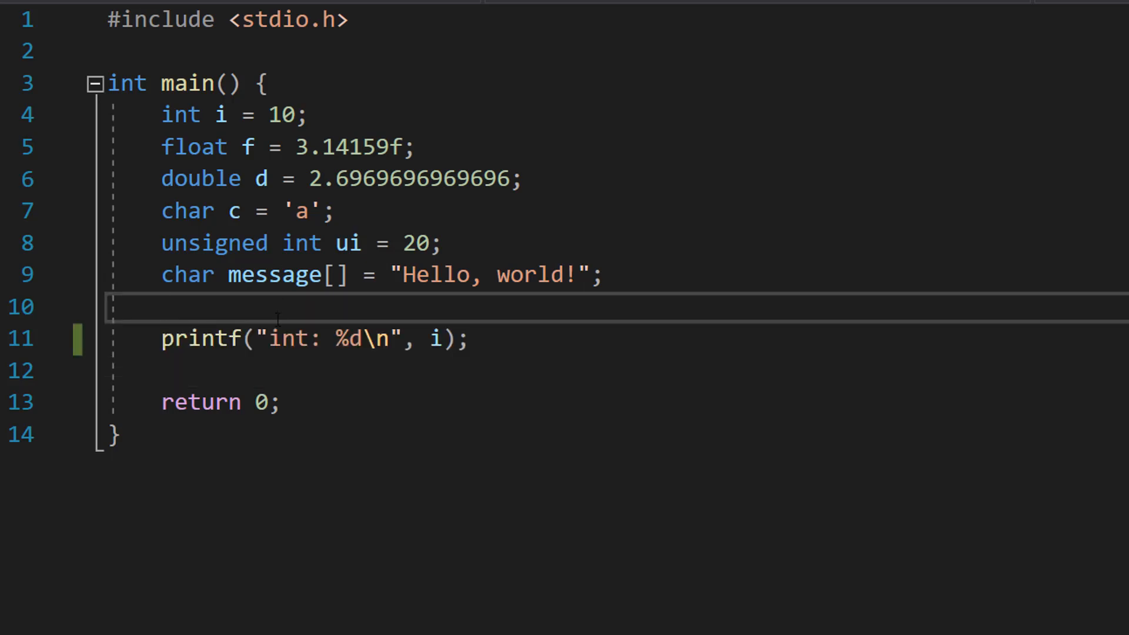
Experiment with an extra %d specifier and ", i" argument on the int line.
{"action": "double_click", "coordinate": [325, 339]}
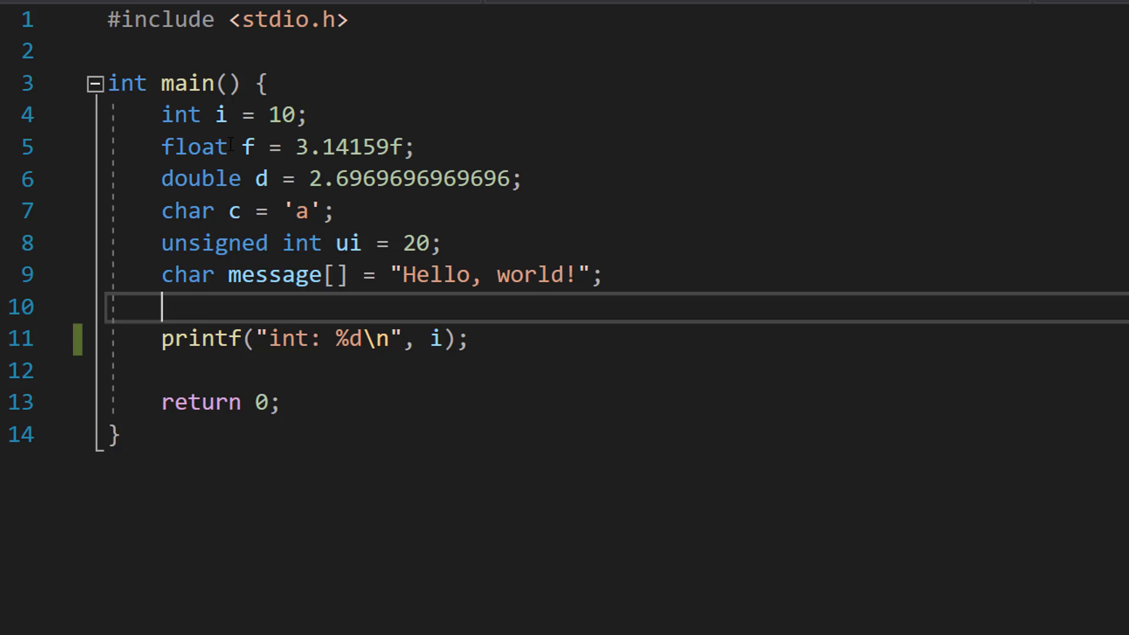
{"action": "double_click", "coordinate": [348, 338]}
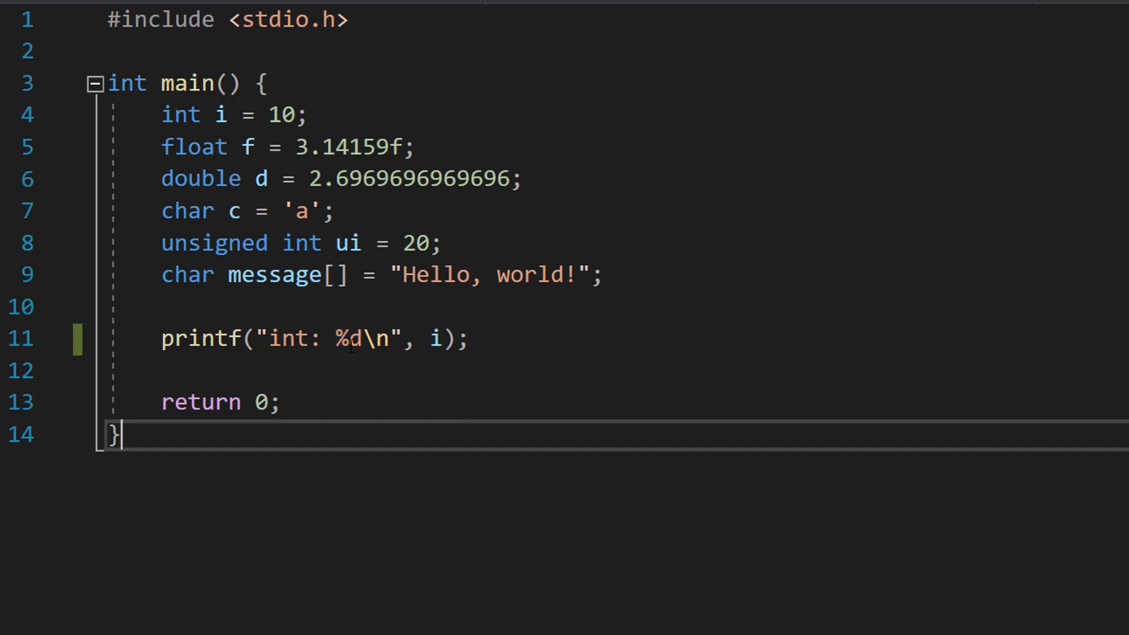
{"action": "double_click", "coordinate": [349, 338]}
{"action": "type", "text": " %d"}
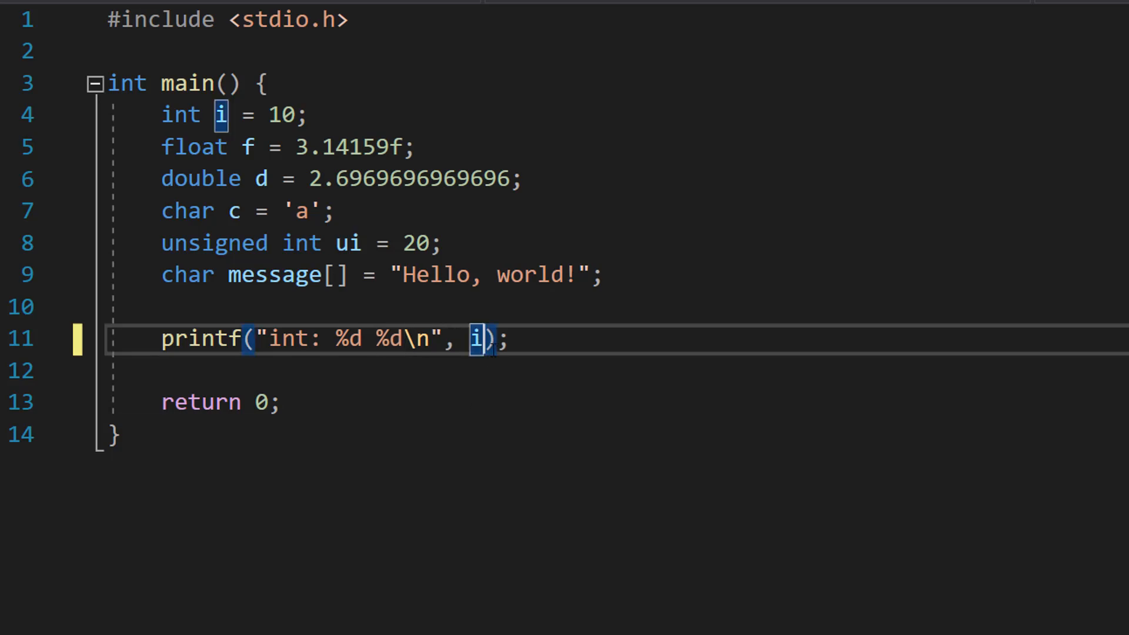
{"action": "type", "text": ","}
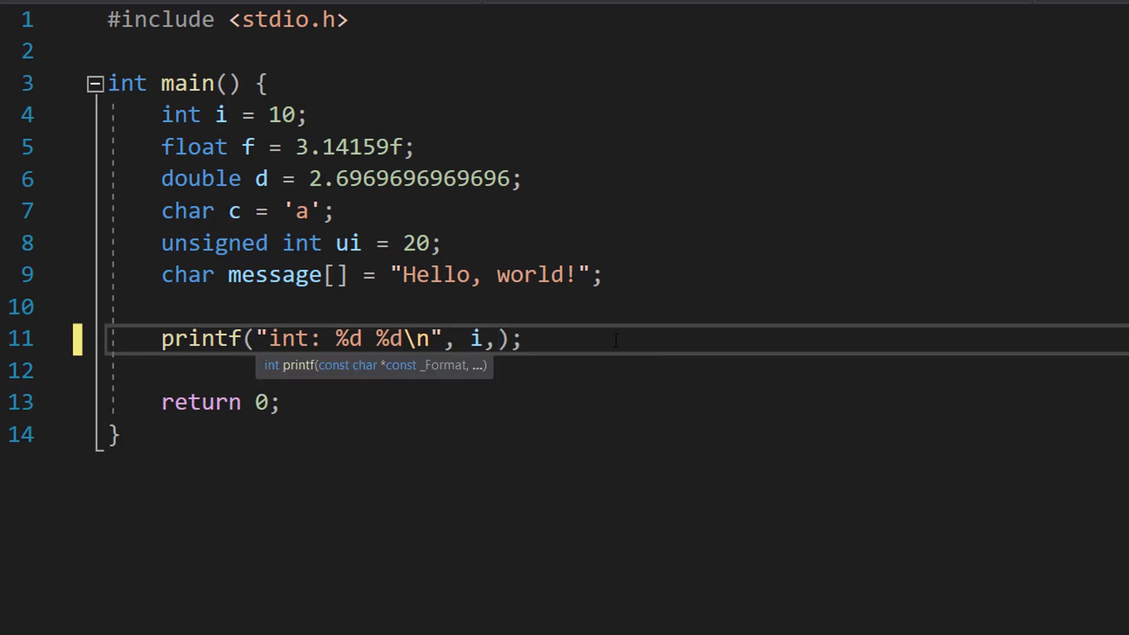
{"action": "type", "text": "i"}
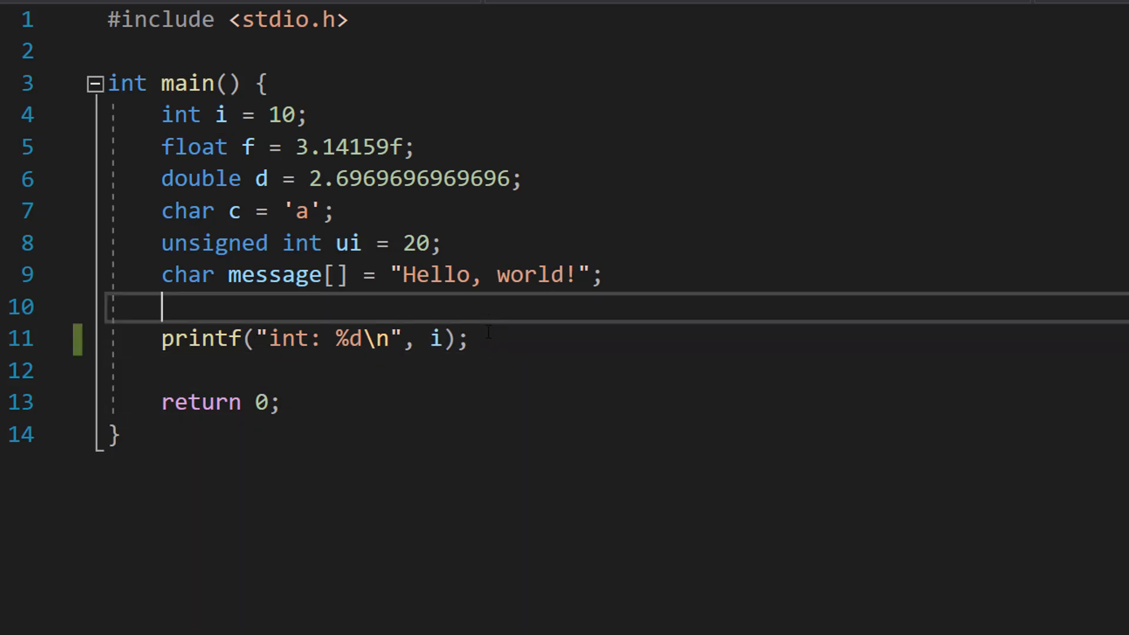
Add printf lines printing float f with %f and double d with %lf.
{"action": "type", "text": "printf(\"float: %f\\n\", f);"}
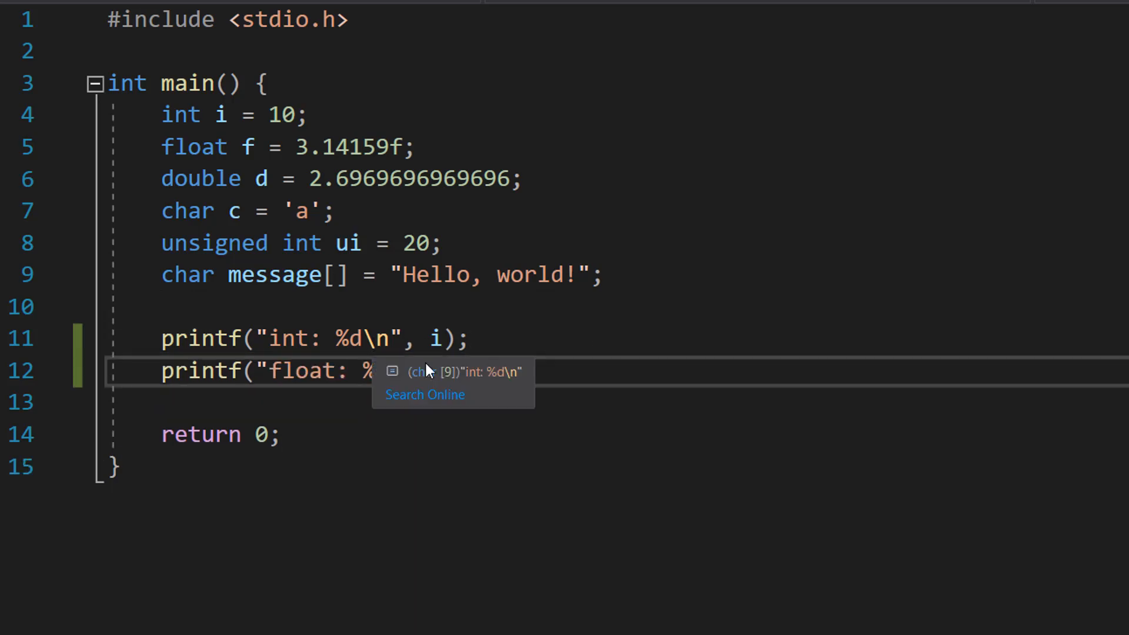
{"action": "type", "text": "f\\n\", f);"}
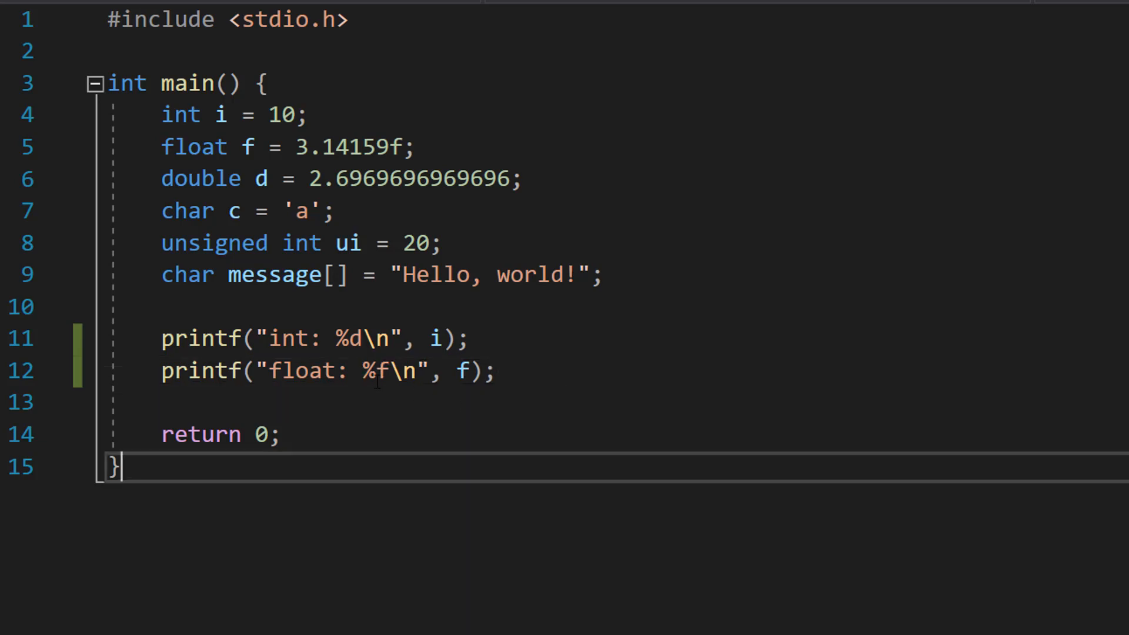
{"action": "mouse_move", "coordinate": [490, 439]}
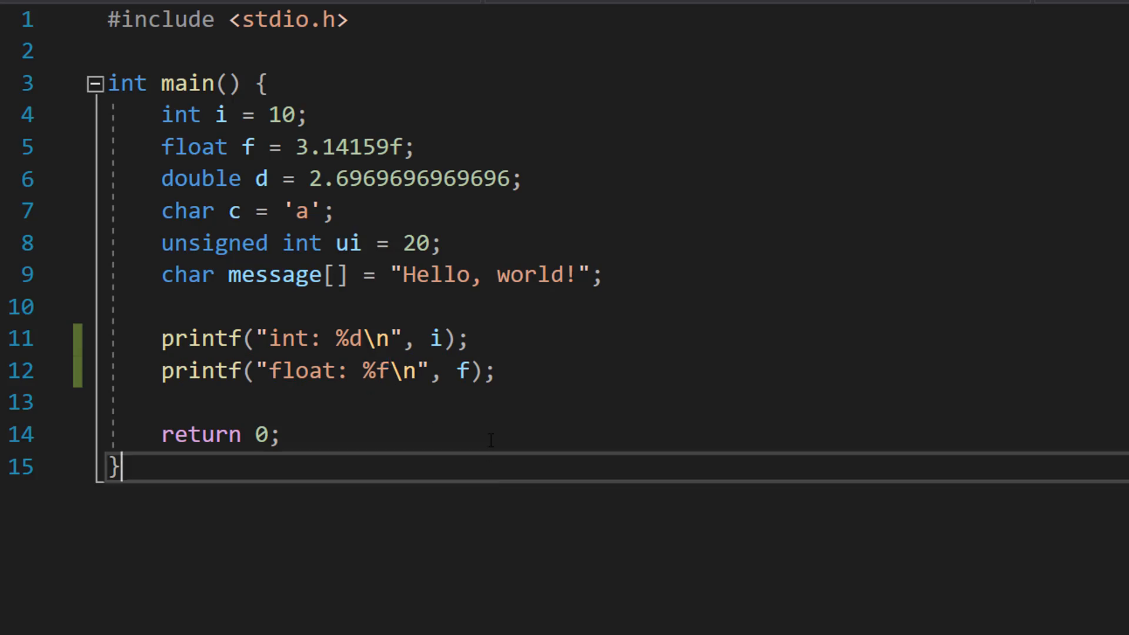
{"action": "double_click", "coordinate": [464, 370]}
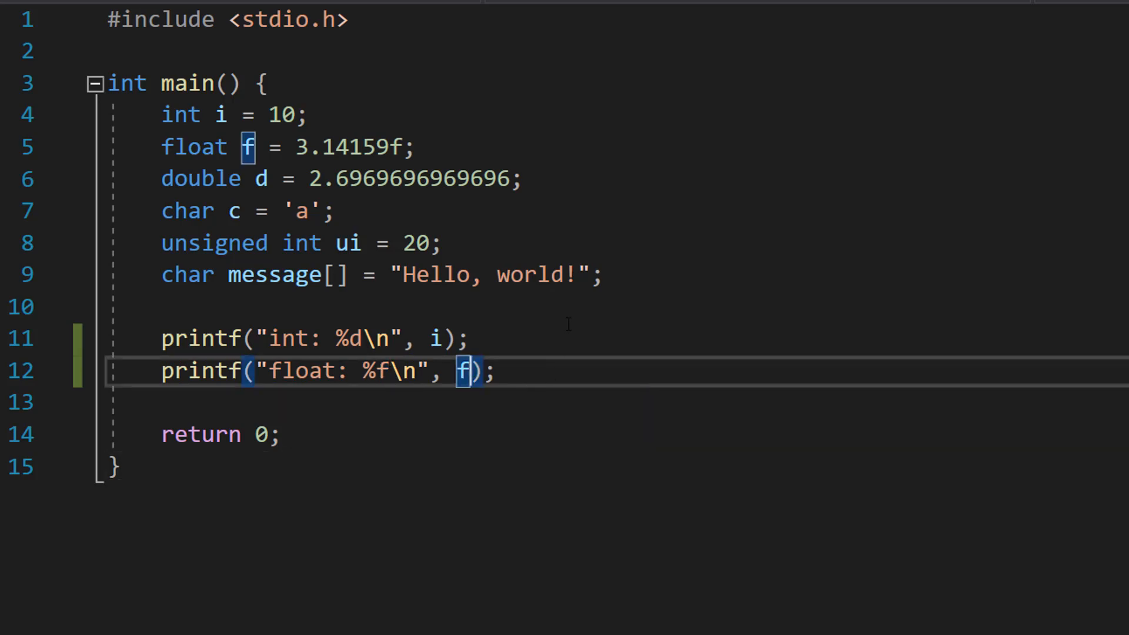
{"action": "type", "text": ",f"}
{"action": "left_click", "coordinate": [617, 402]}
{"action": "type", "text": "printf(\"double: %lf\\n\", d);"}
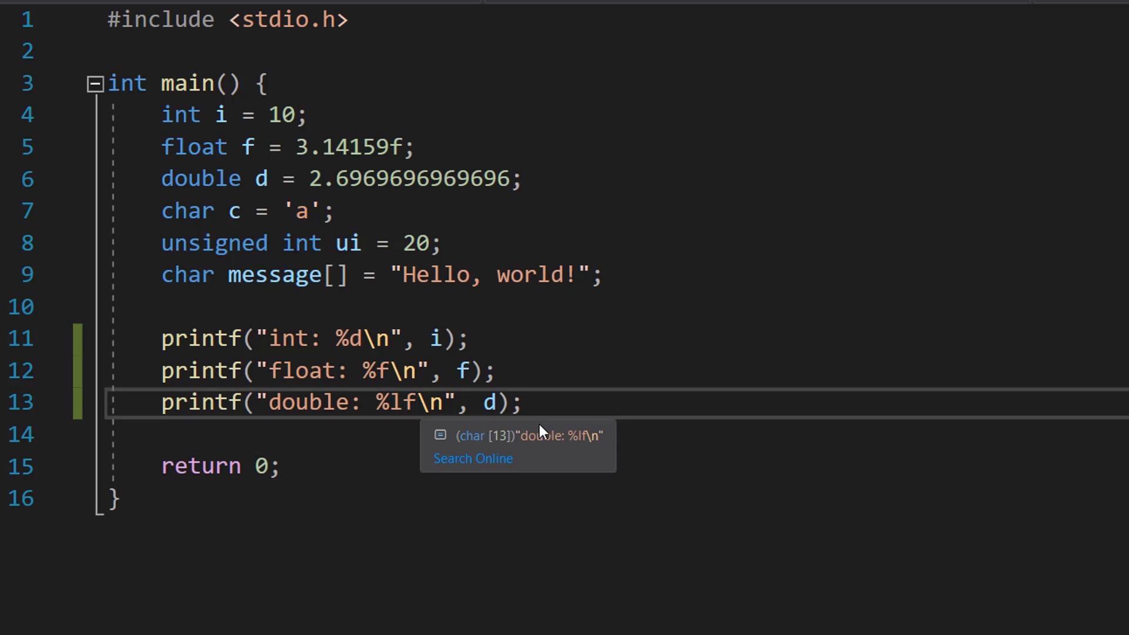
Add "some random stuff" to the double's output and printf lines for char c (%c) and ui (%u).
{"action": "type", "text": "some random stuff"}
{"action": "left_click", "coordinate": [618, 434]}
{"action": "type", "text": "printf(\"char: %c\\n\", c);"}
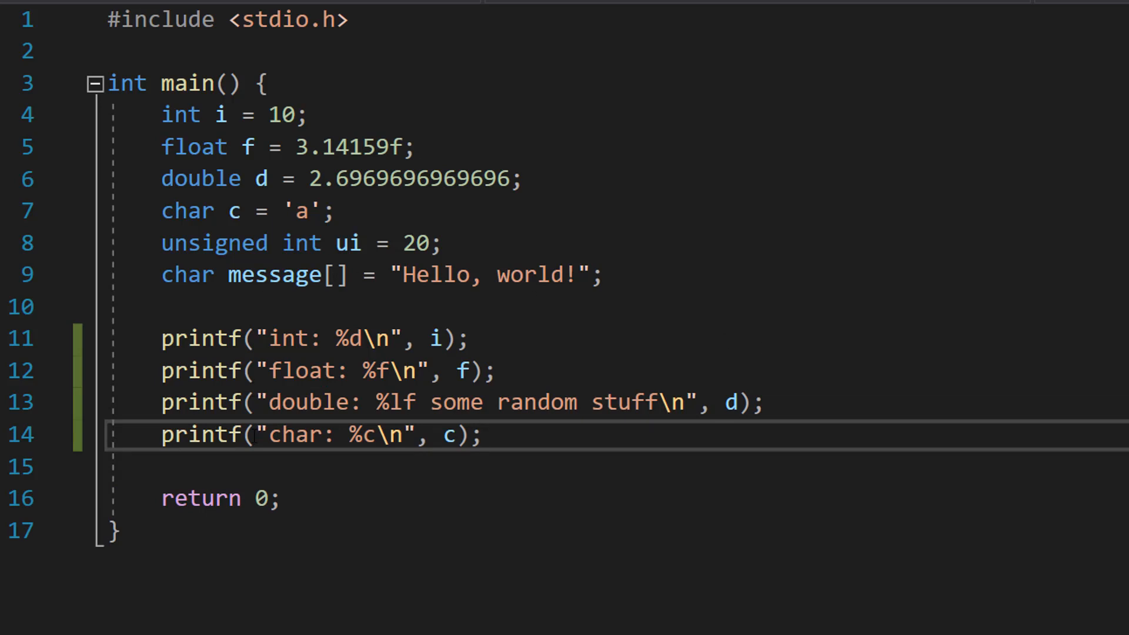
{"action": "double_click", "coordinate": [353, 434]}
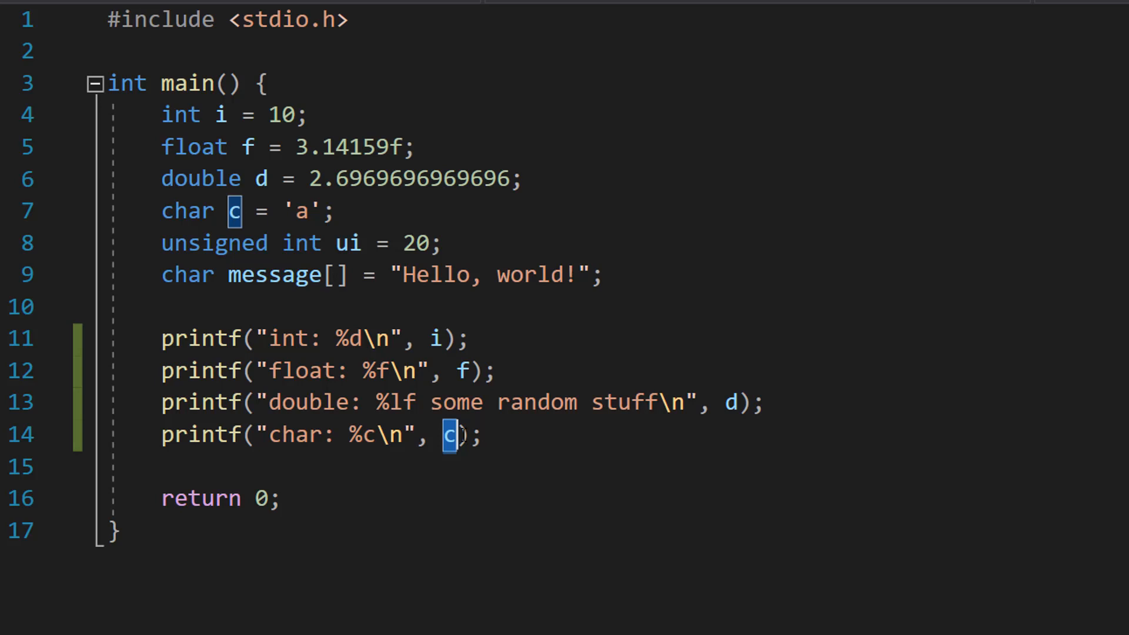
{"action": "type", "text": "printf(\"unsigned int: %u\\n\", ui);"}
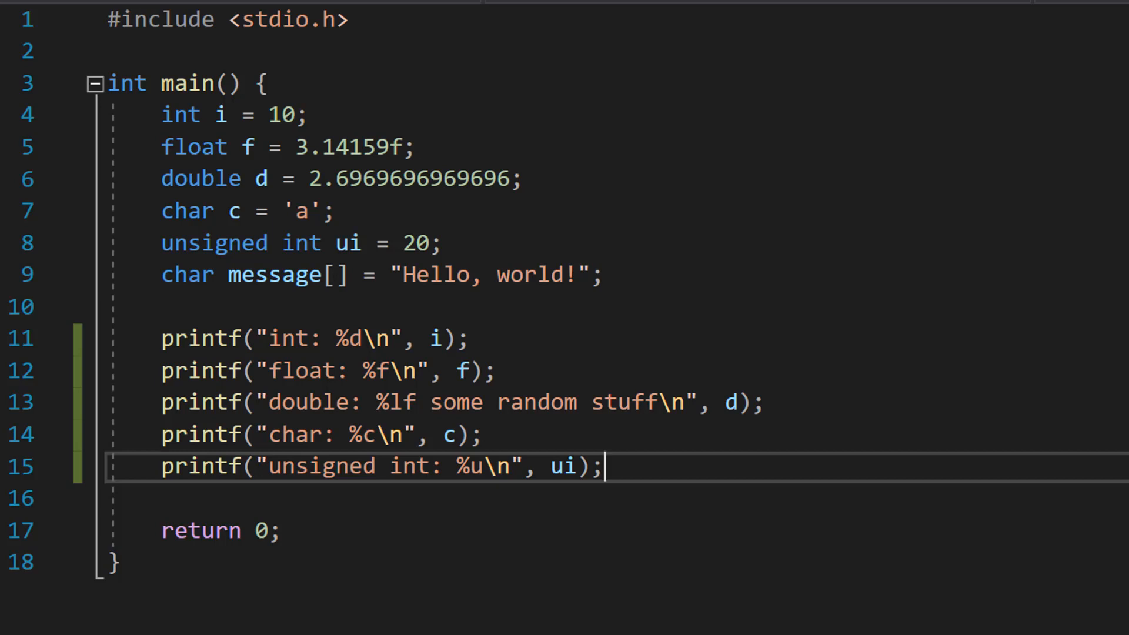
{"action": "double_click", "coordinate": [564, 466]}
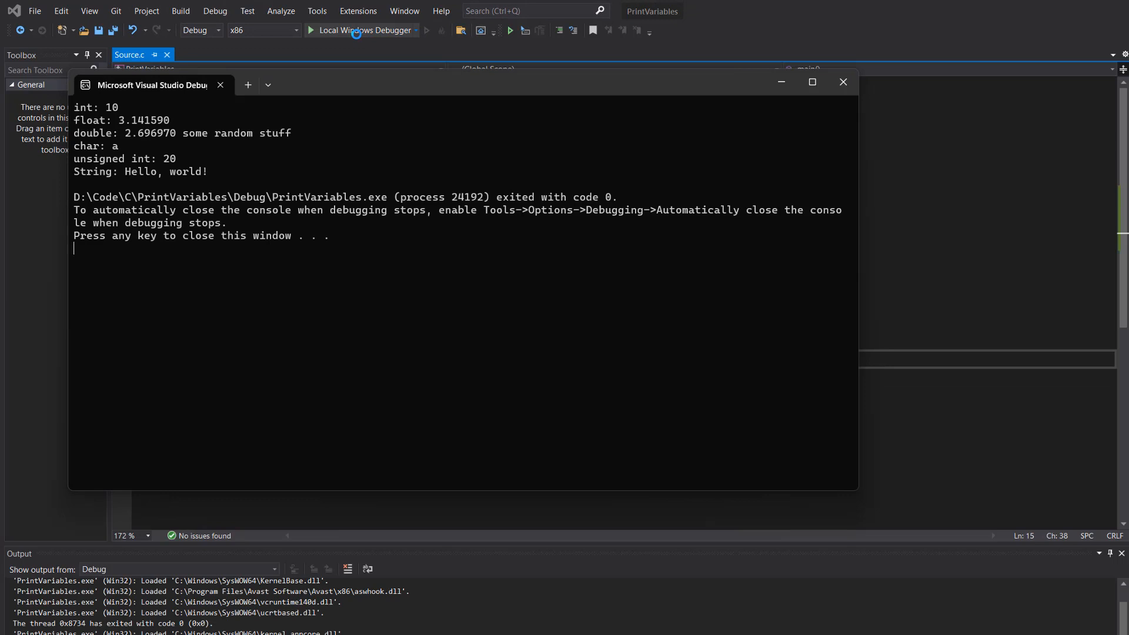
{"action": "mouse_move", "coordinate": [281, 236]}
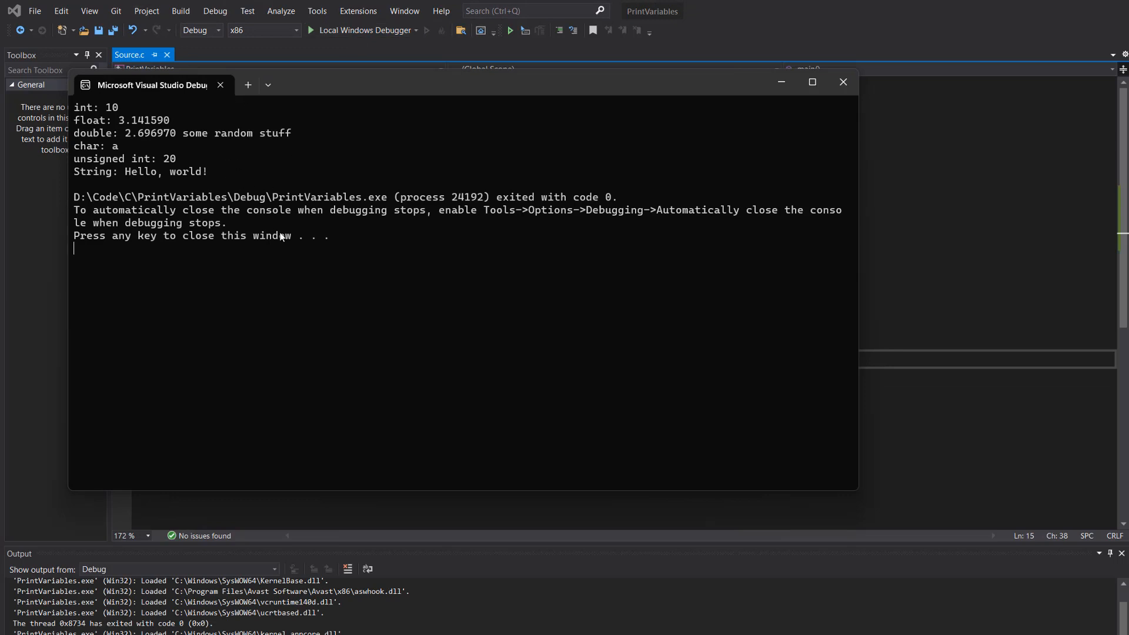
{"action": "mouse_move", "coordinate": [843, 81]}
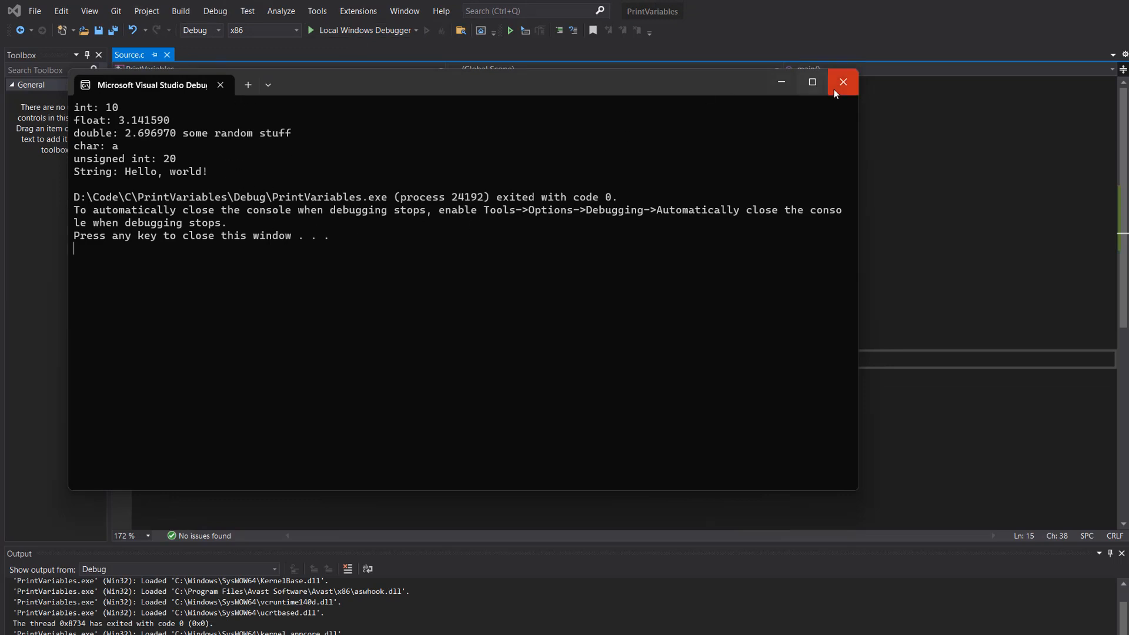
Close the console window after checking each variable's printed value.
{"action": "left_click", "coordinate": [842, 81]}
{"action": "type", "text": "printf(\"Message: %s int: %d double: %lf\\n\", message, i, d);"}
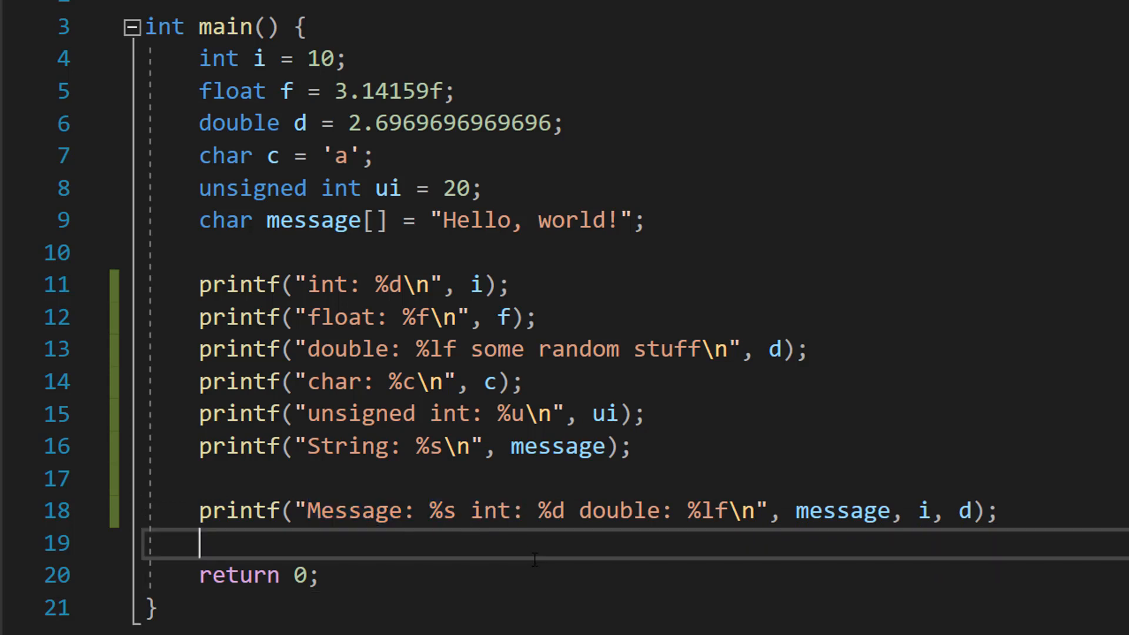
Write printf("Message: %s int: %d double: %lf\n", message, i, d); before return 0, checking message's uses.
{"action": "double_click", "coordinate": [552, 509]}
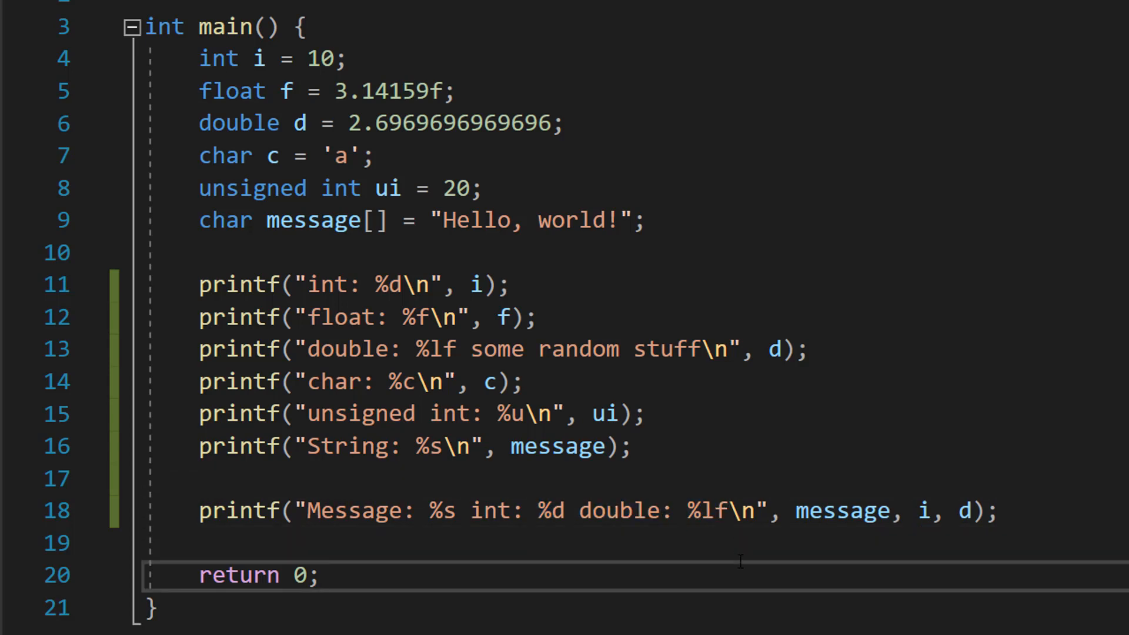
{"action": "left_click", "coordinate": [773, 510]}
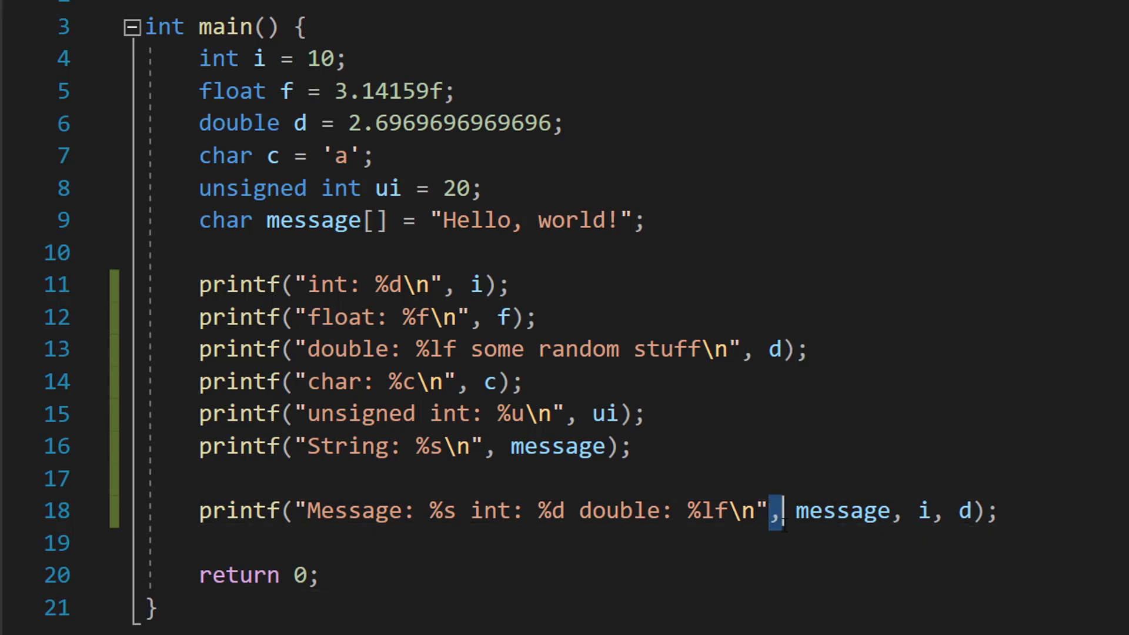
{"action": "double_click", "coordinate": [840, 509]}
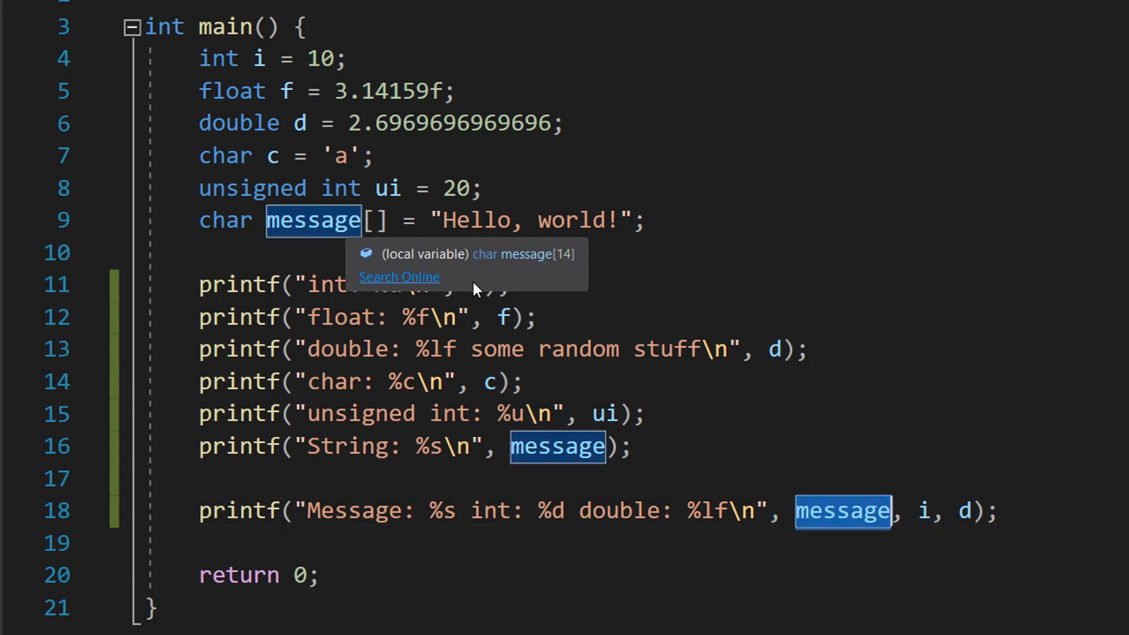
{"action": "left_click", "coordinate": [476, 284]}
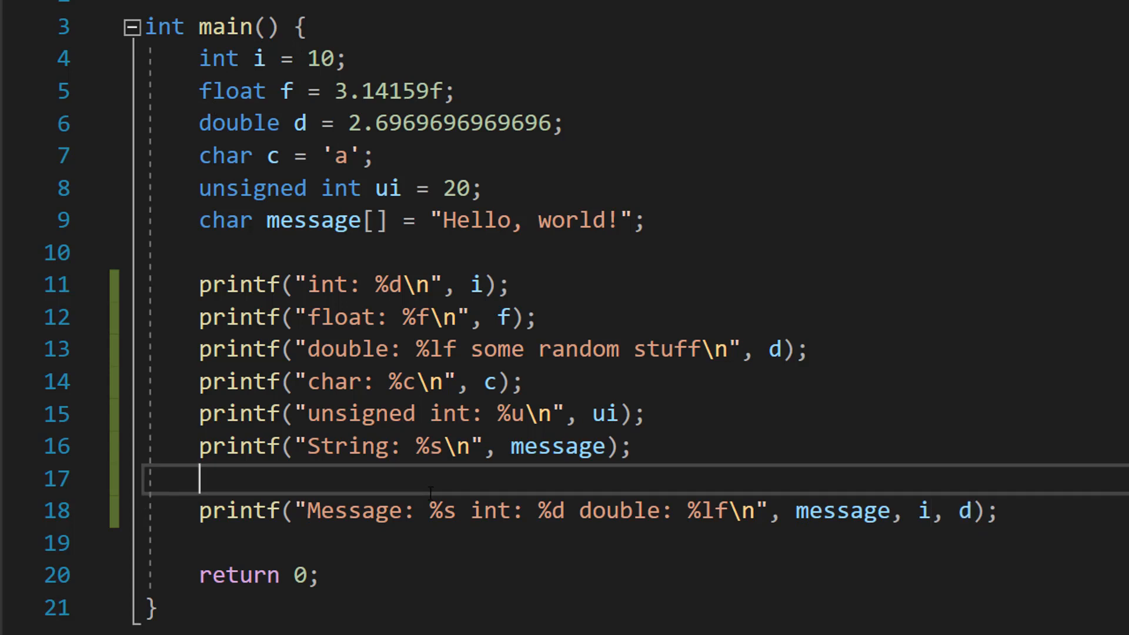
{"action": "triple_click", "coordinate": [576, 509]}
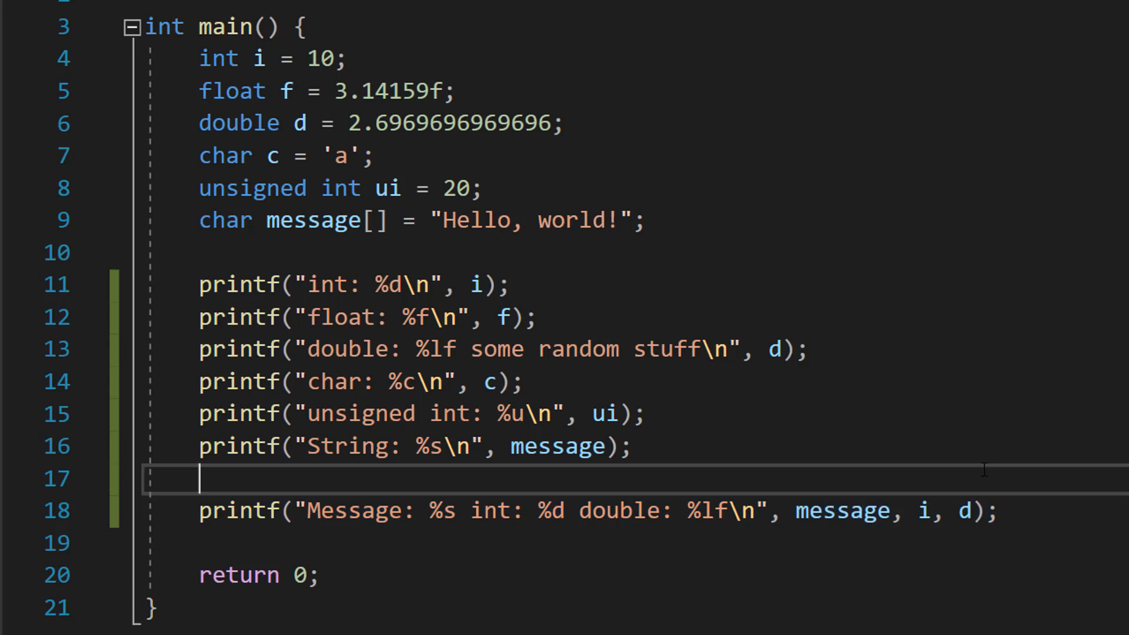
{"action": "mouse_move", "coordinate": [840, 509]}
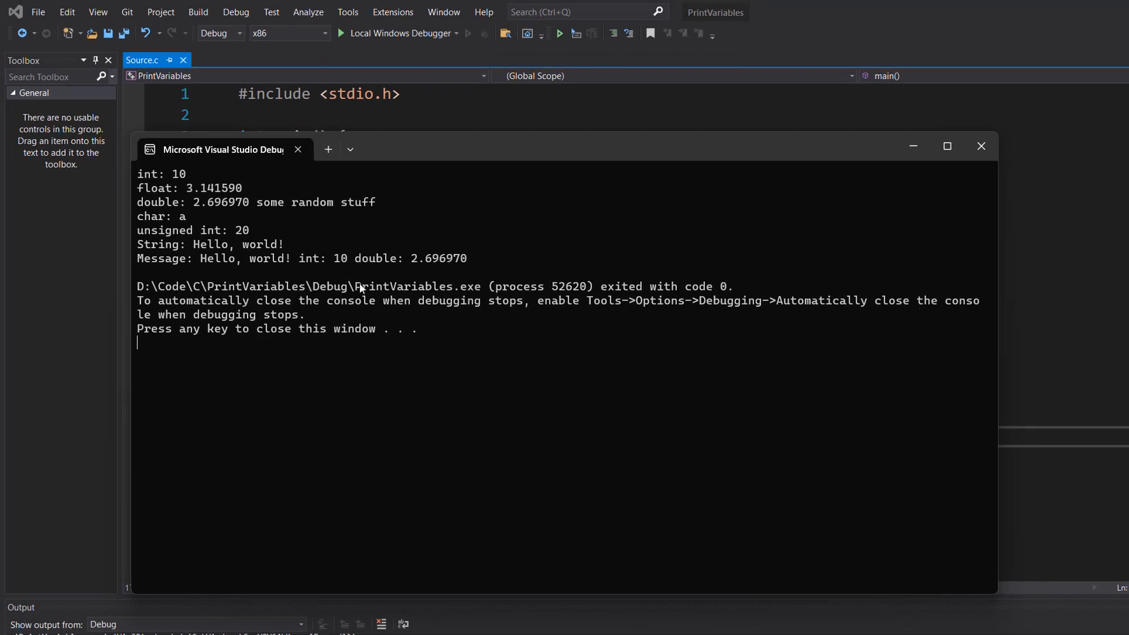
{"action": "mouse_move", "coordinate": [353, 262]}
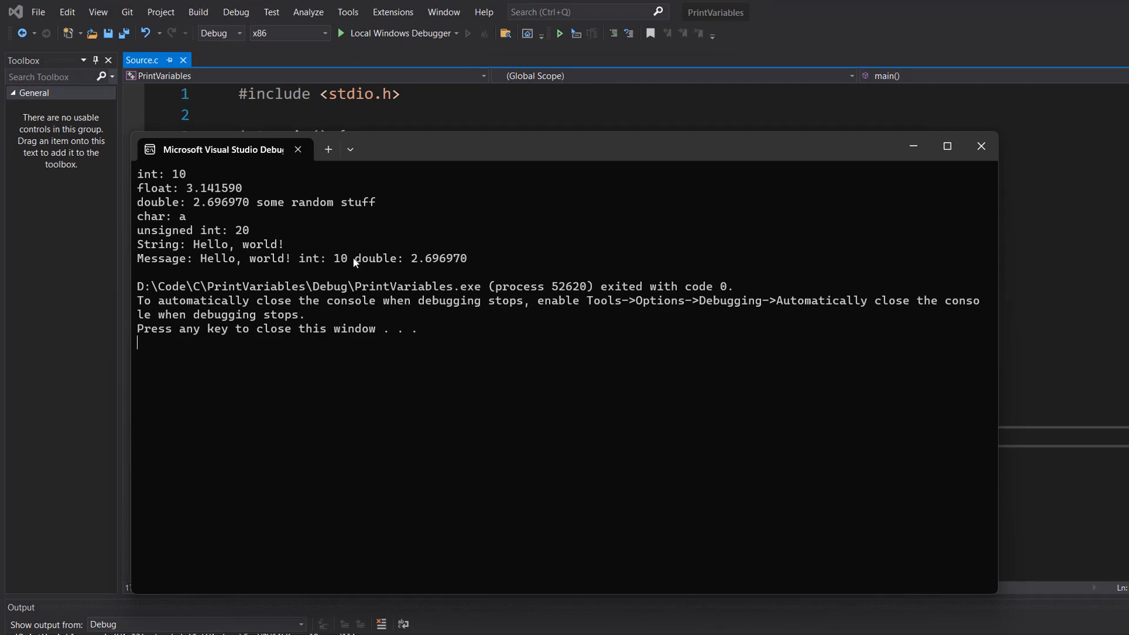
{"action": "mouse_move", "coordinate": [427, 271]}
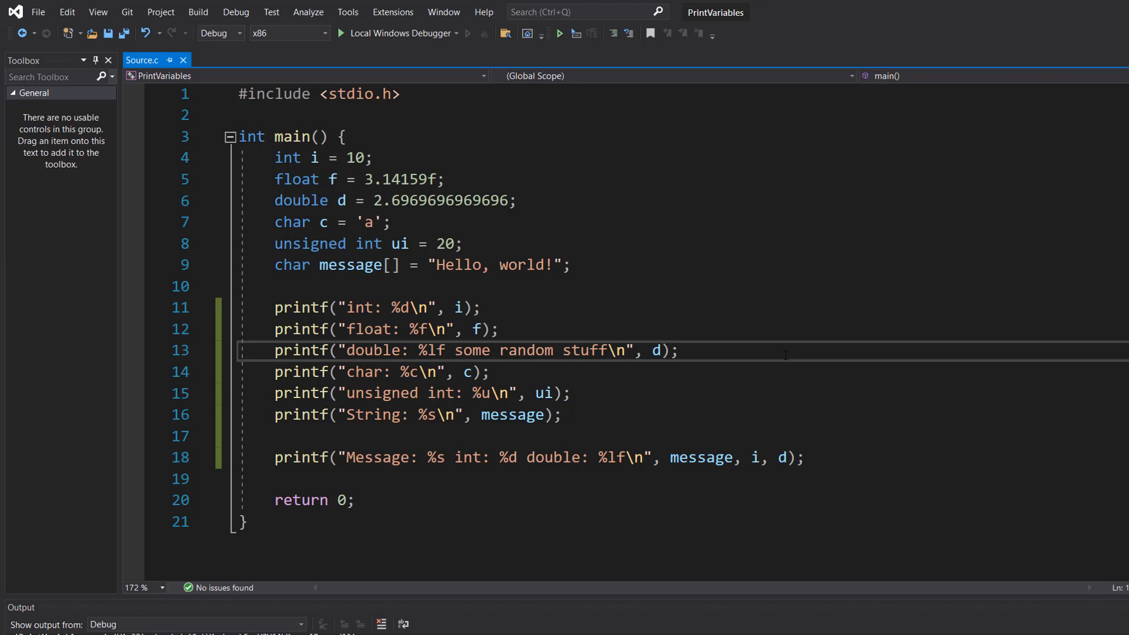
{"action": "left_click", "coordinate": [677, 350]}
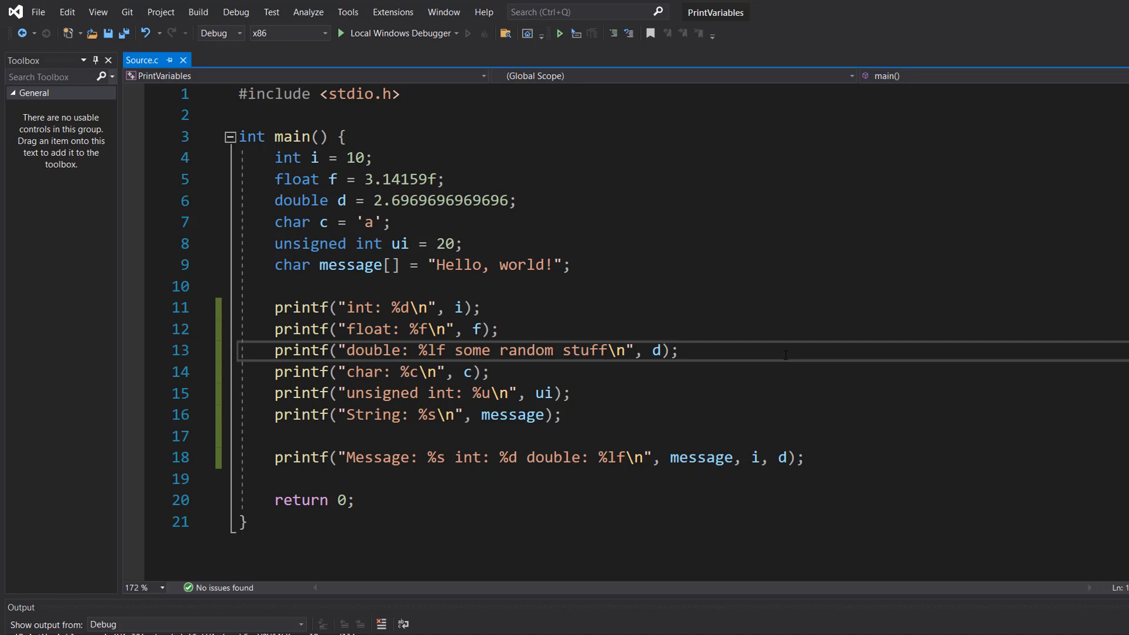
{"action": "left_click", "coordinate": [678, 350]}
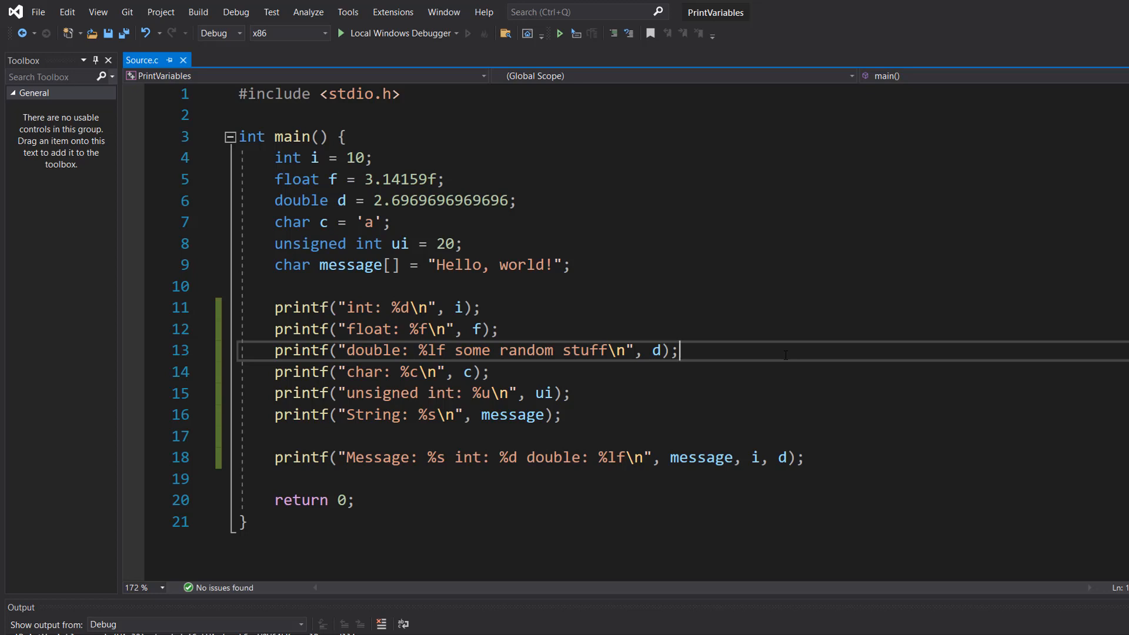